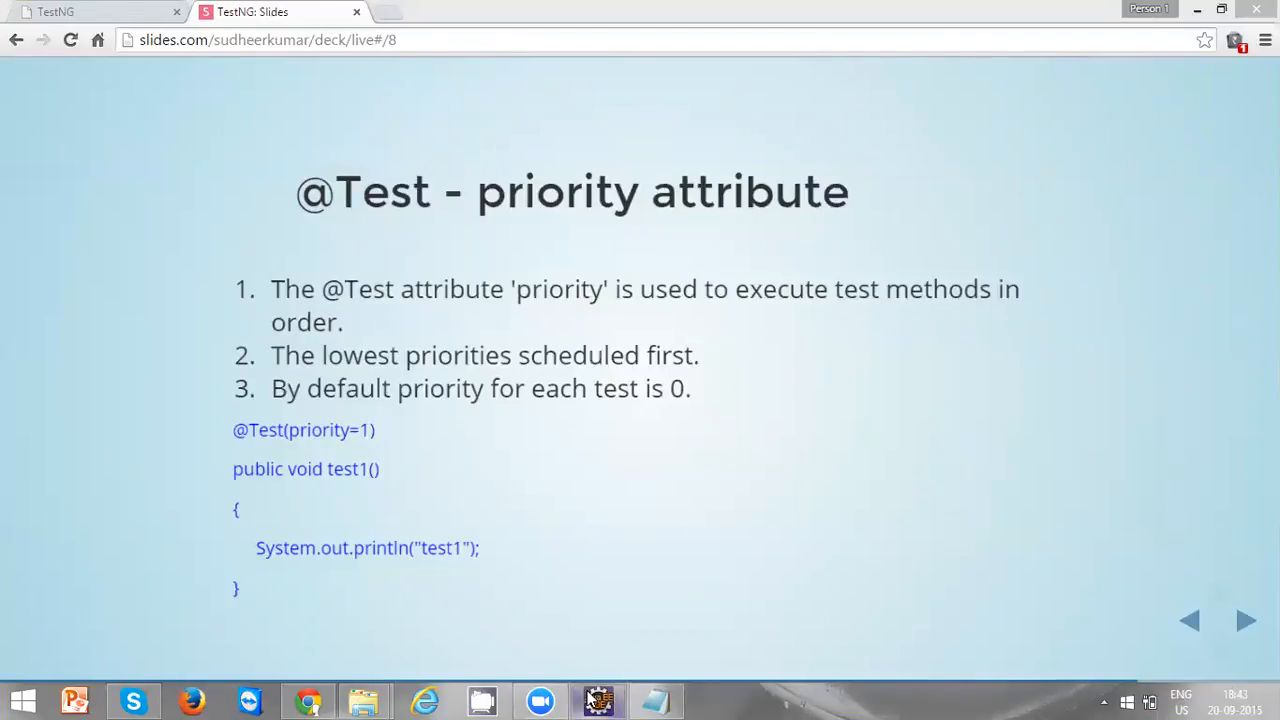
# - Switch from the Chrome slides to the Eclipse workspace
pyautogui.click(598, 700)
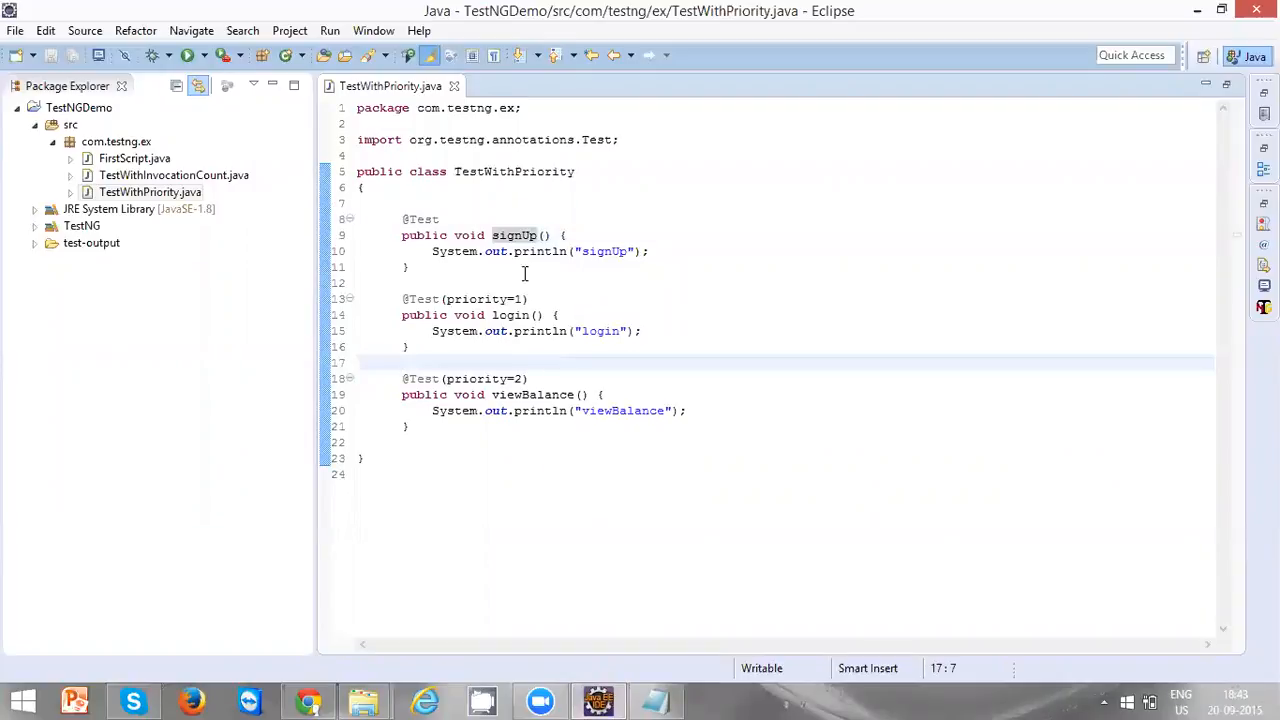
pyautogui.moveTo(508, 310)
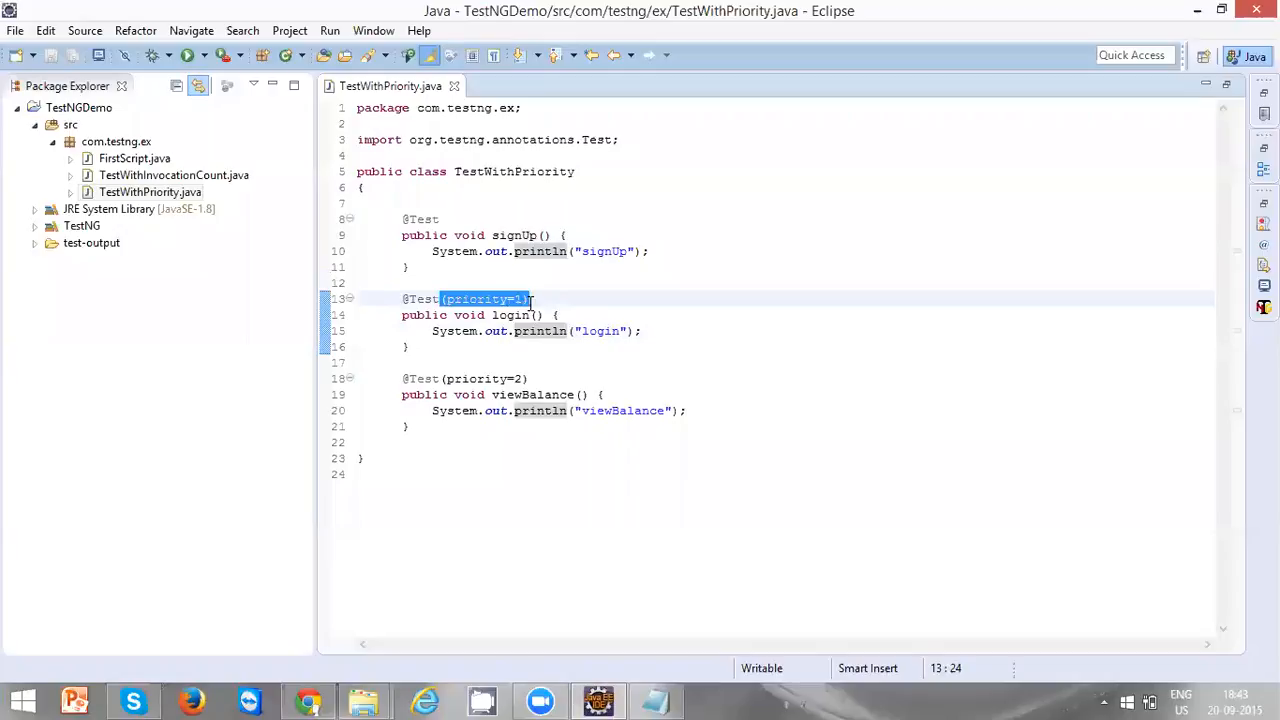
pyautogui.press('Delete')
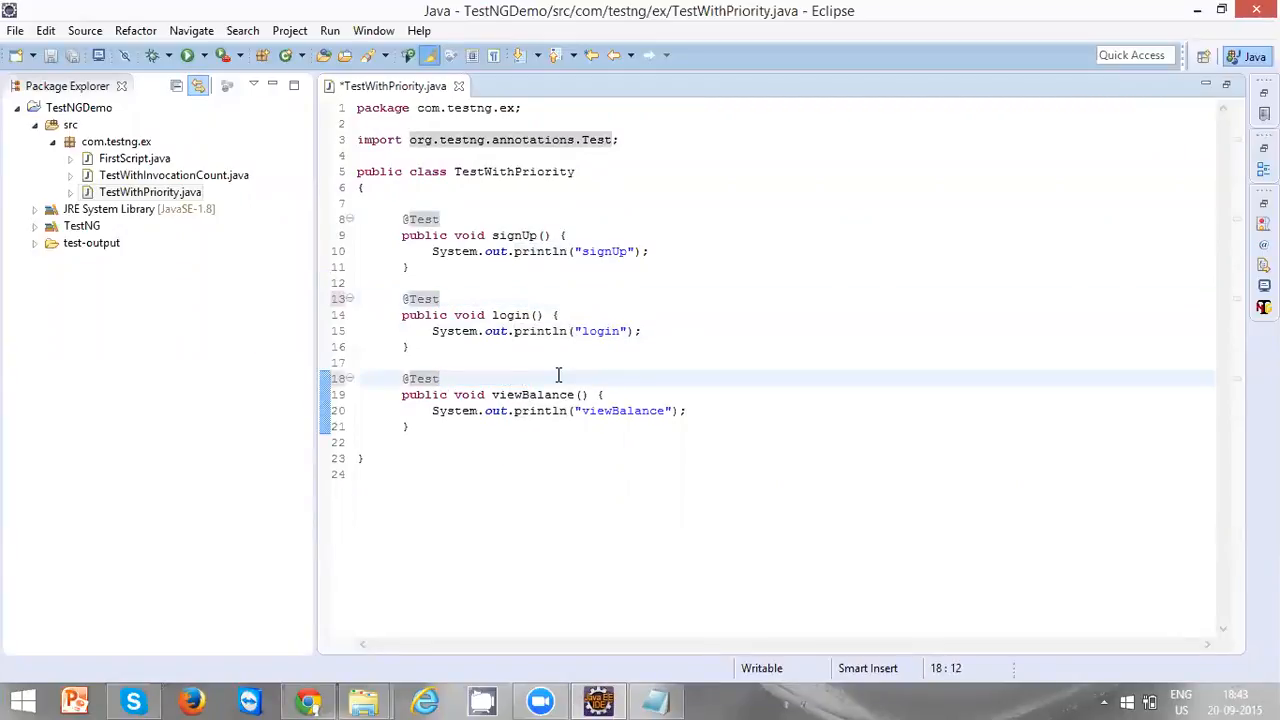
pyautogui.press('ctrl+s')
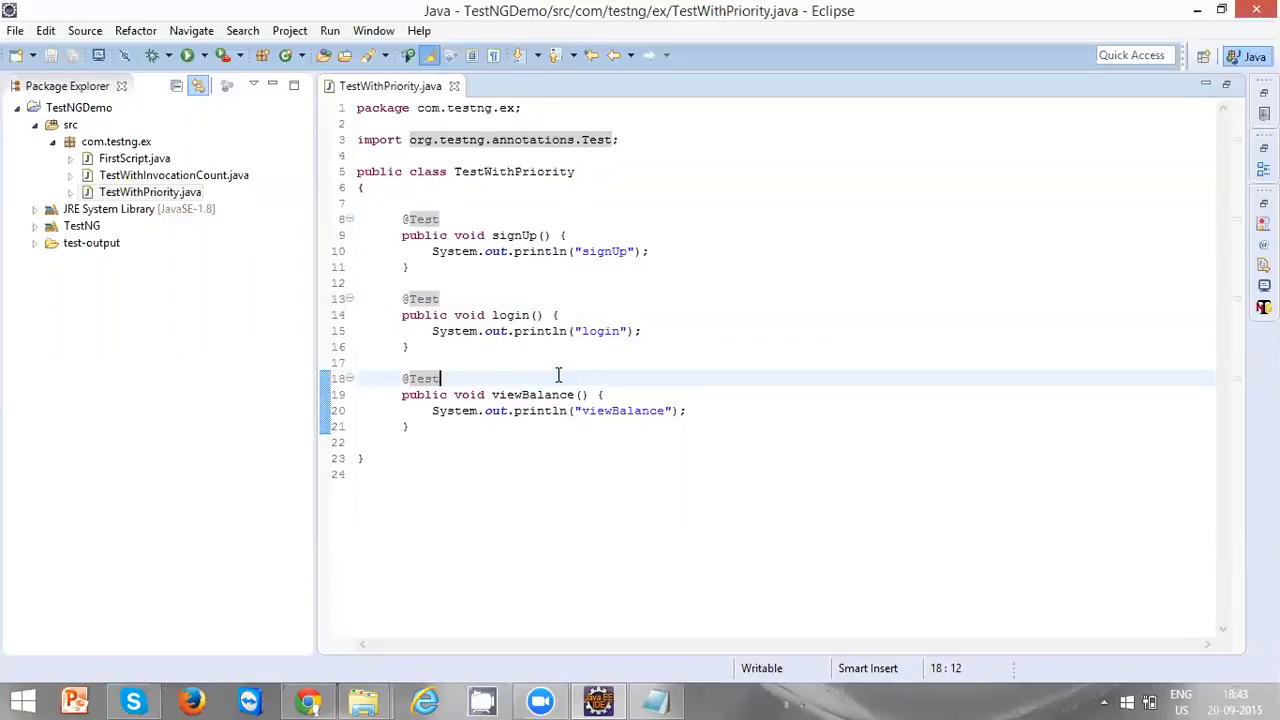
pyautogui.moveTo(674, 268)
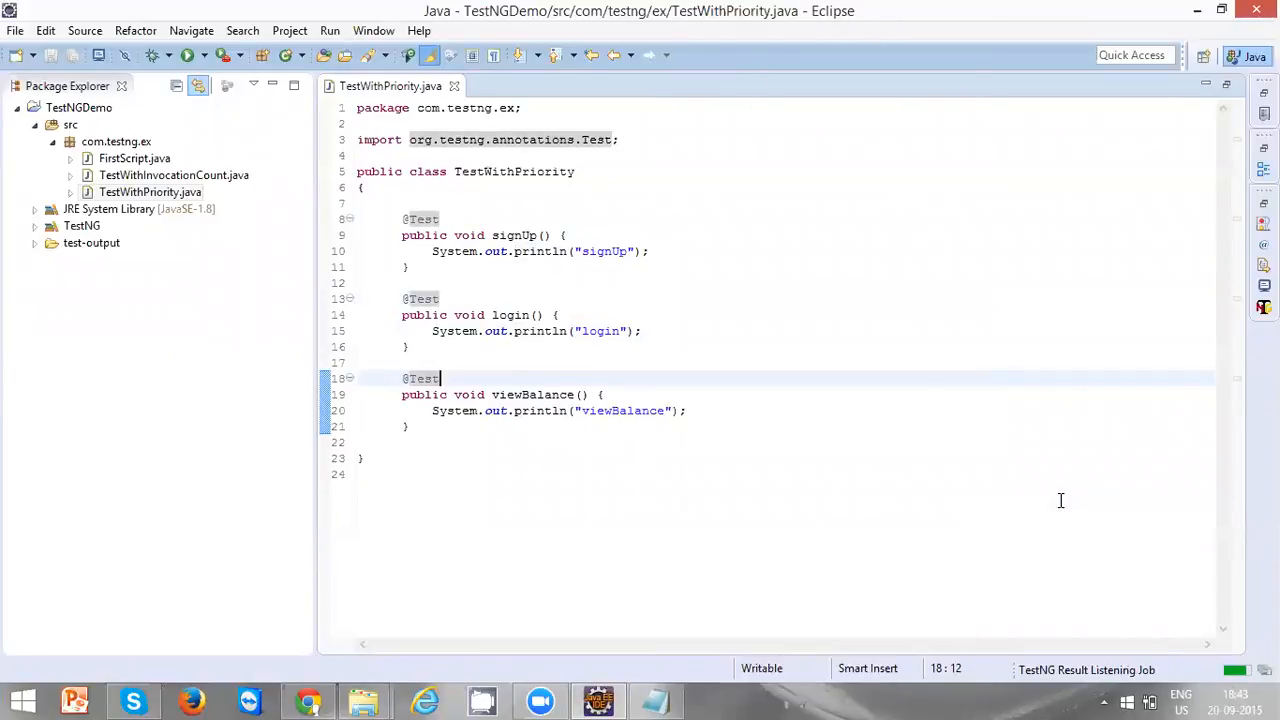
# - Inspect the TestNG results and console PASSED lines showing login, signUp, viewBalance order
pyautogui.click(184, 56)
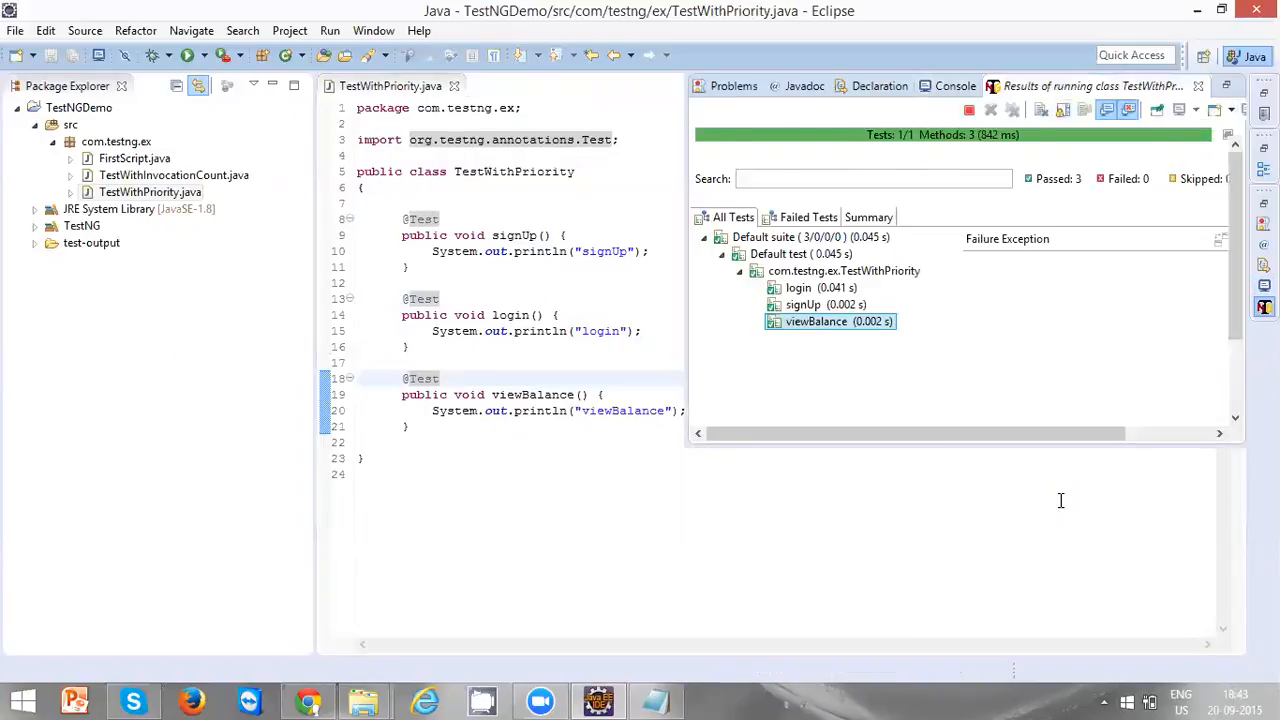
pyautogui.click(948, 84)
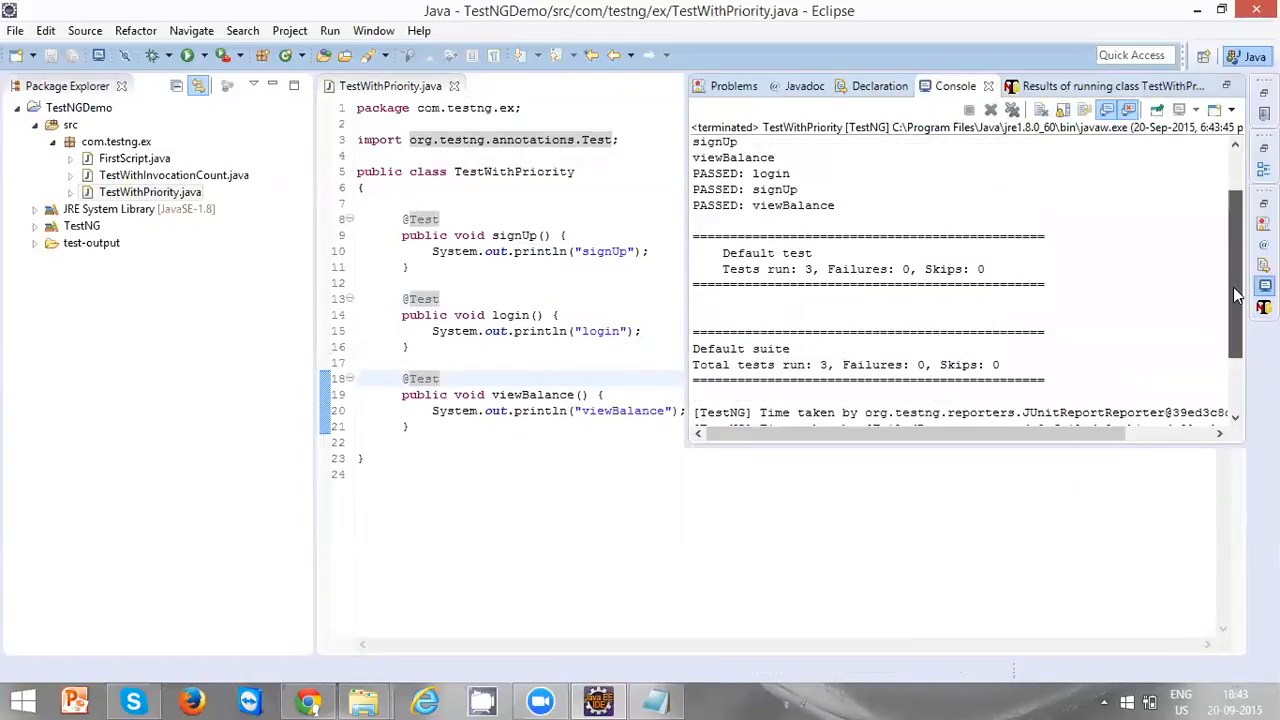
pyautogui.scroll(3)
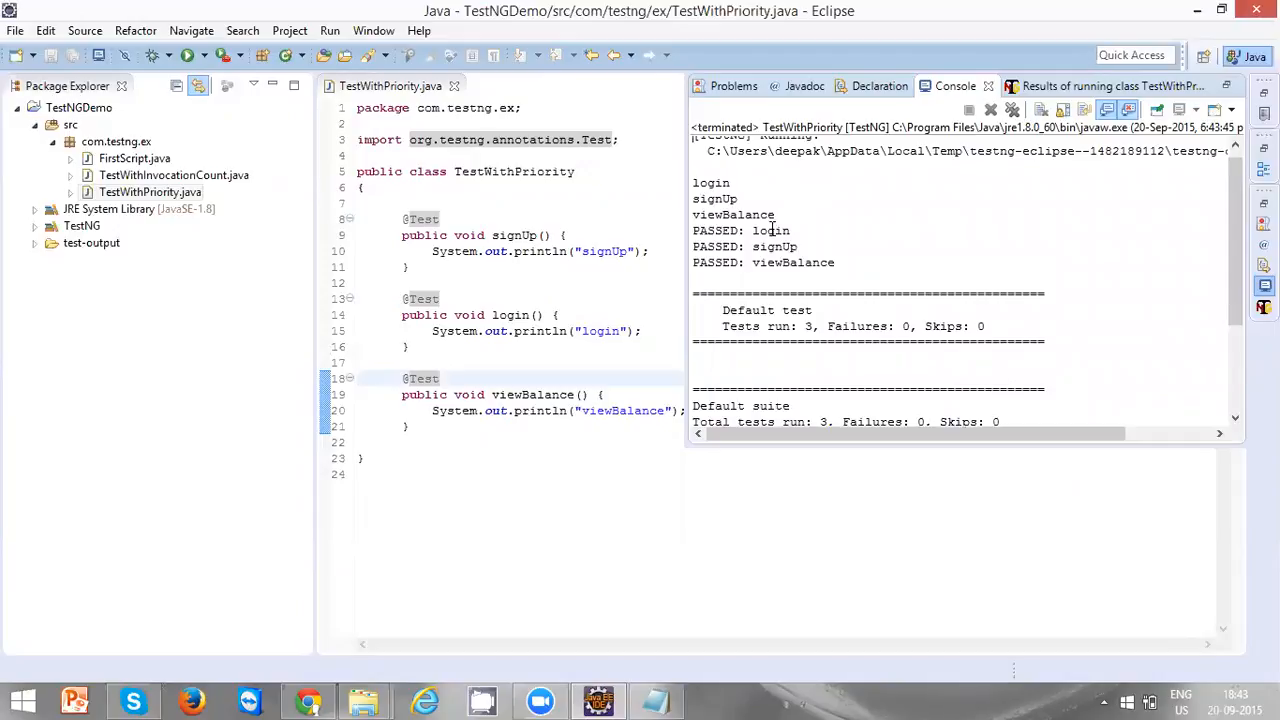
pyautogui.moveTo(768, 238)
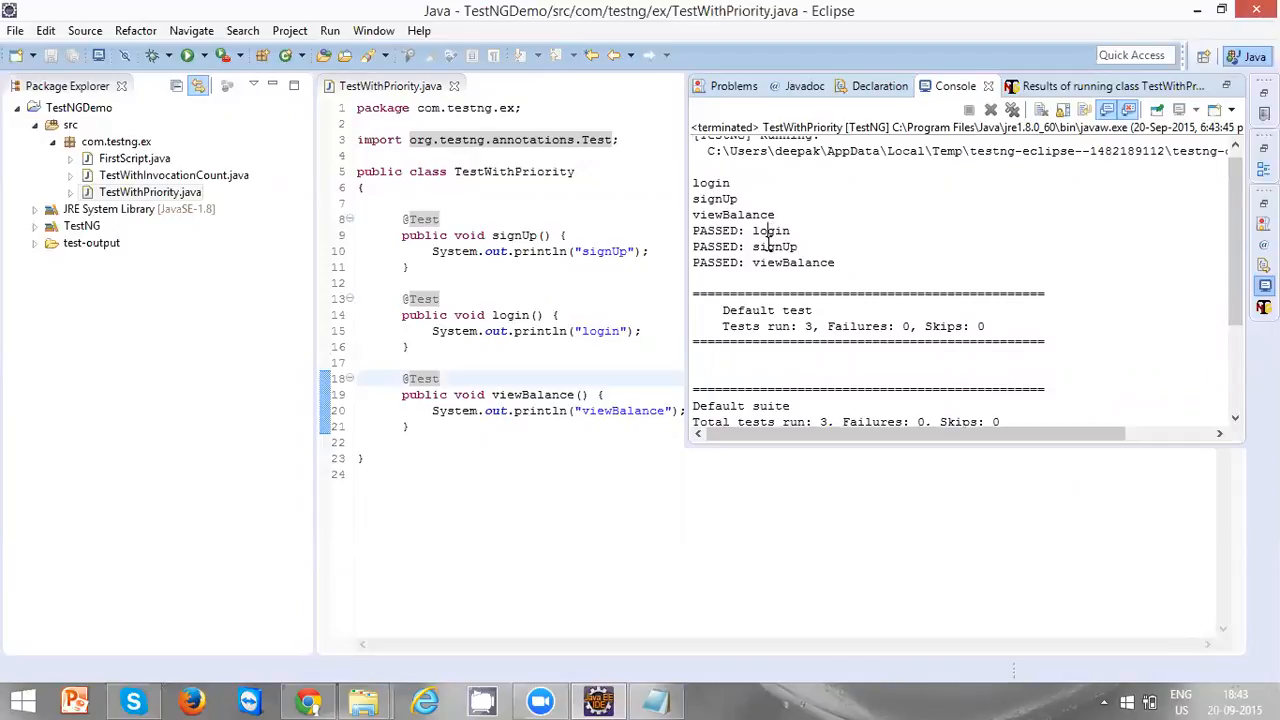
pyautogui.doubleClick(792, 262)
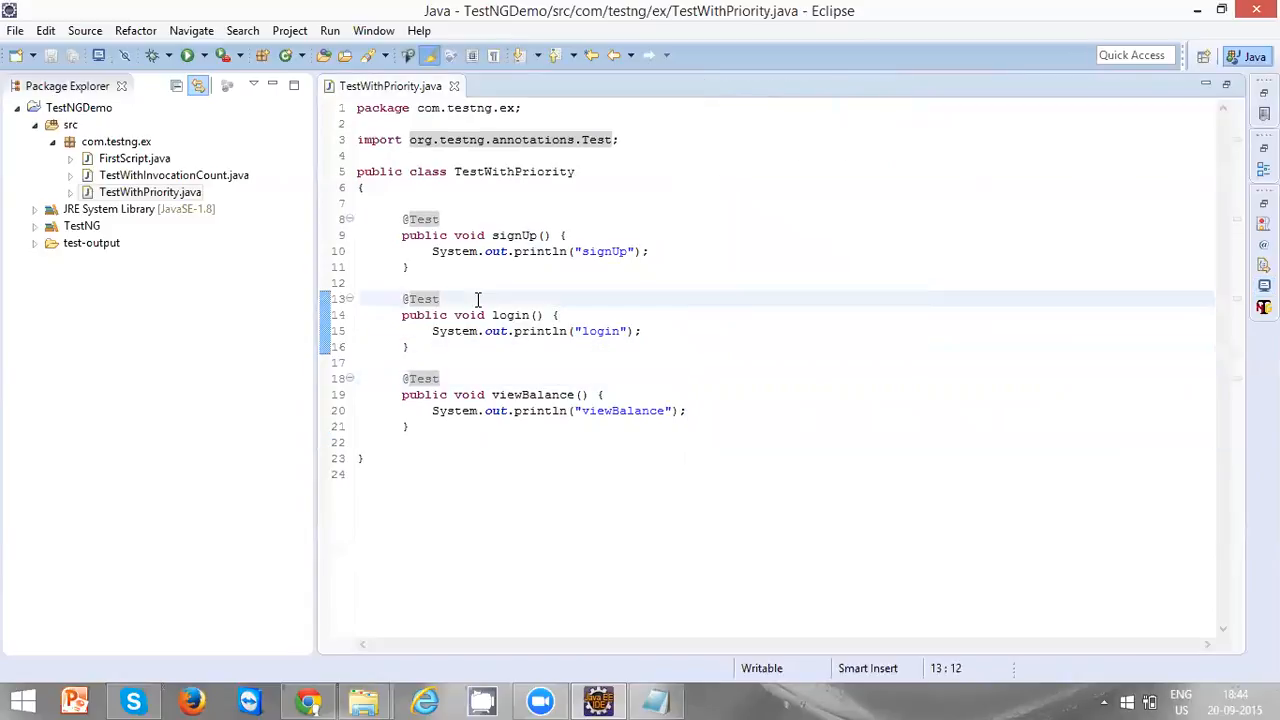
pyautogui.write('(priority)')
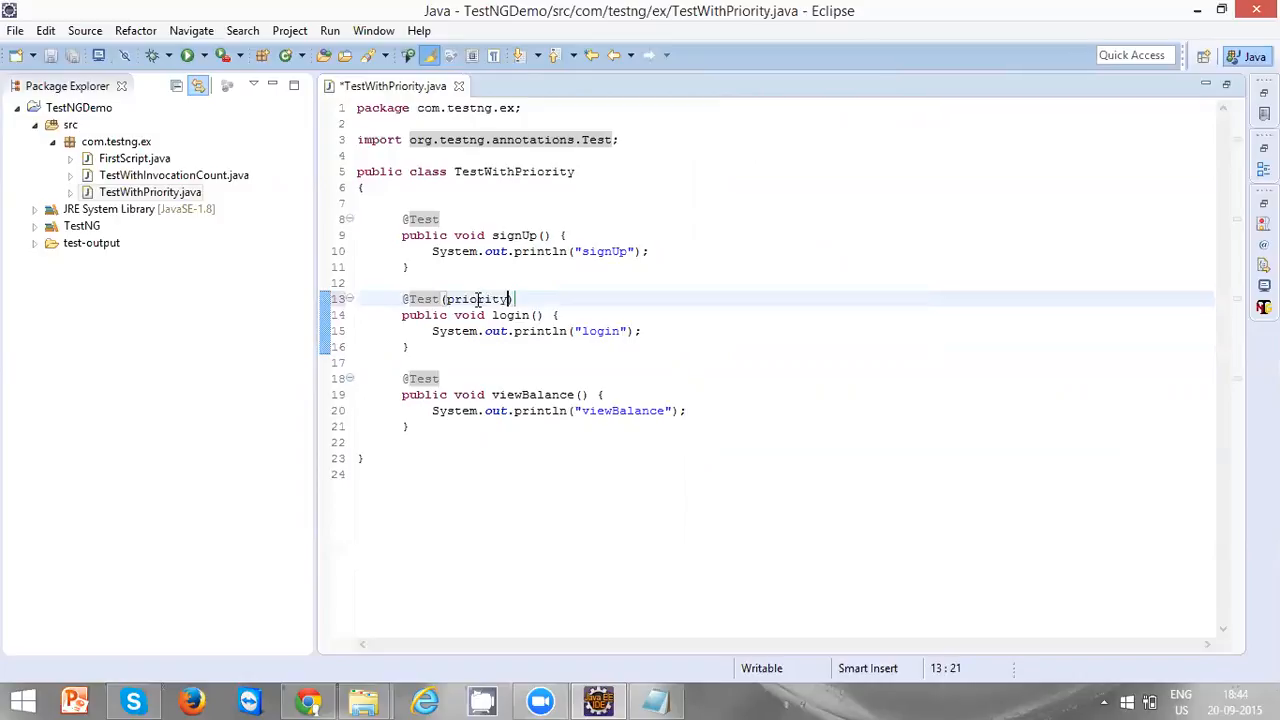
pyautogui.write('=1')
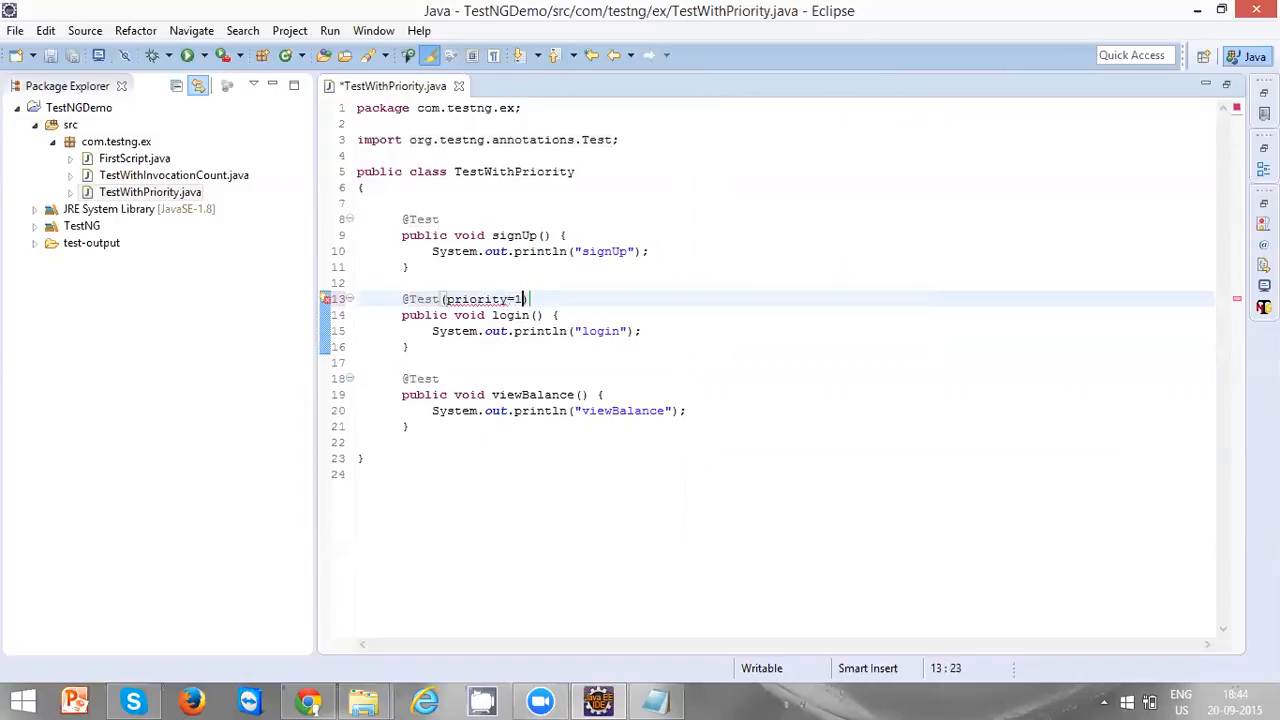
pyautogui.moveTo(530, 298); pyautogui.dragTo(440, 378)
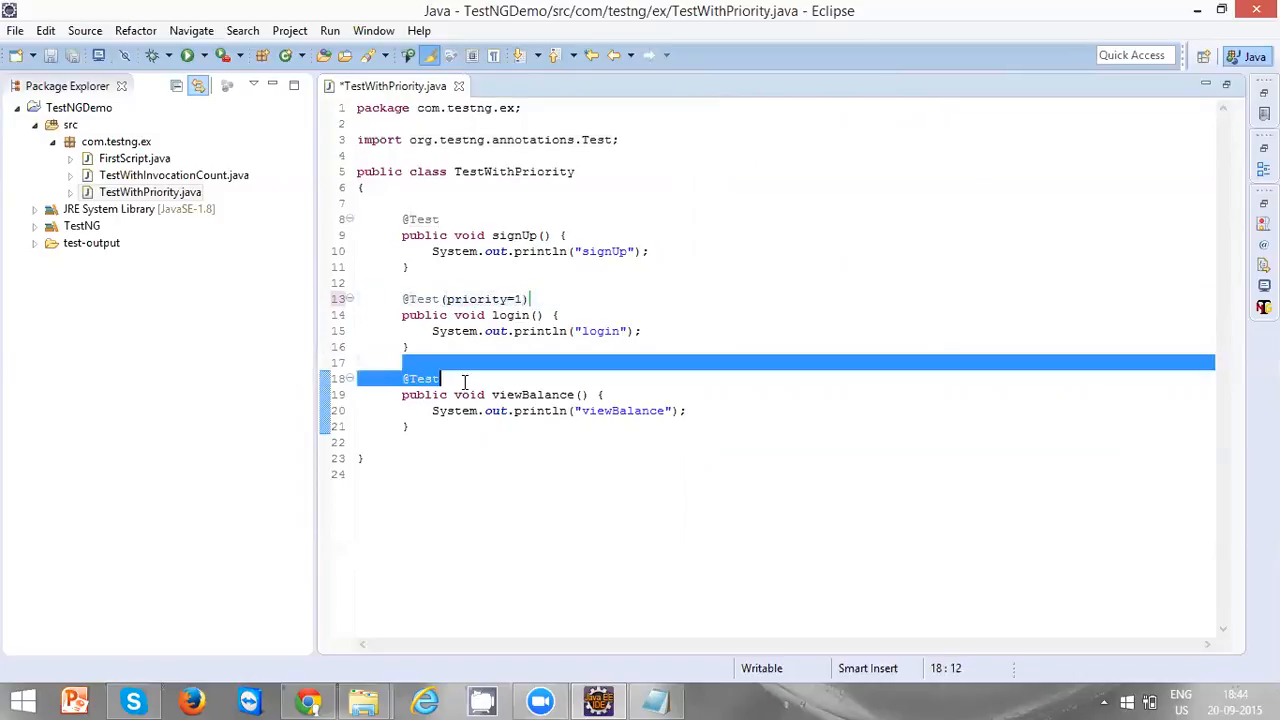
pyautogui.click(440, 378)
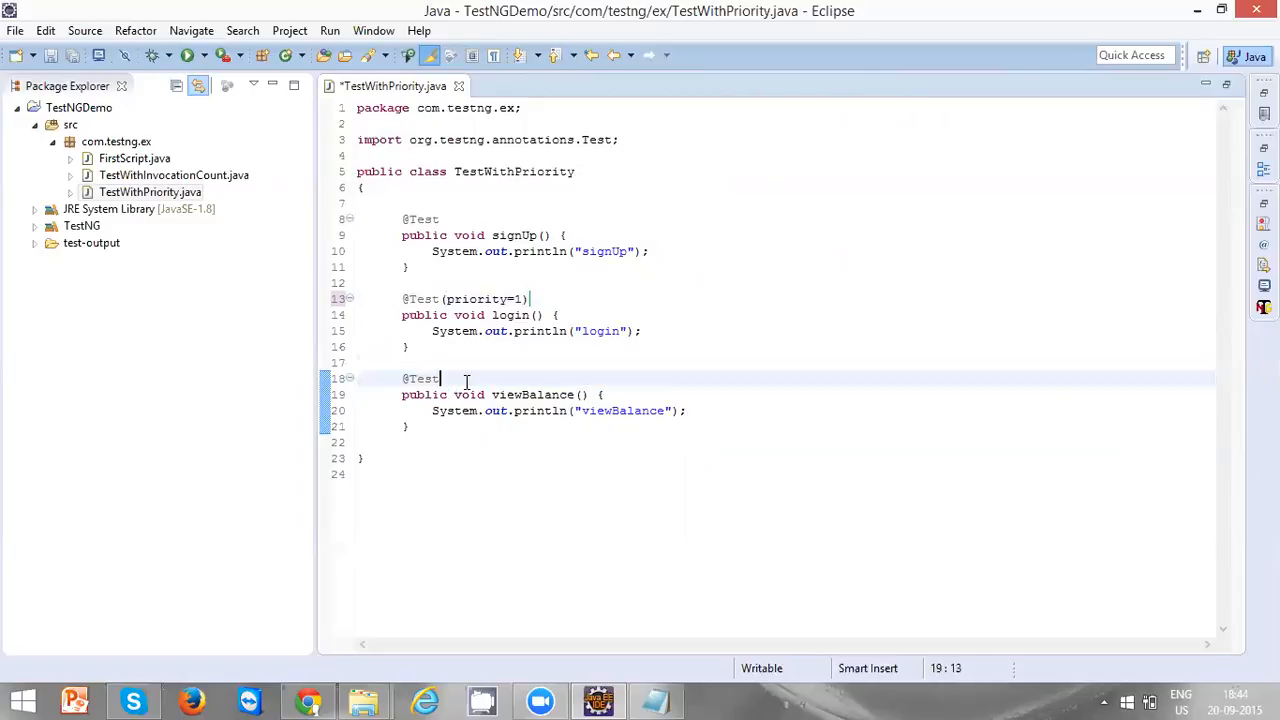
pyautogui.write('(pri')
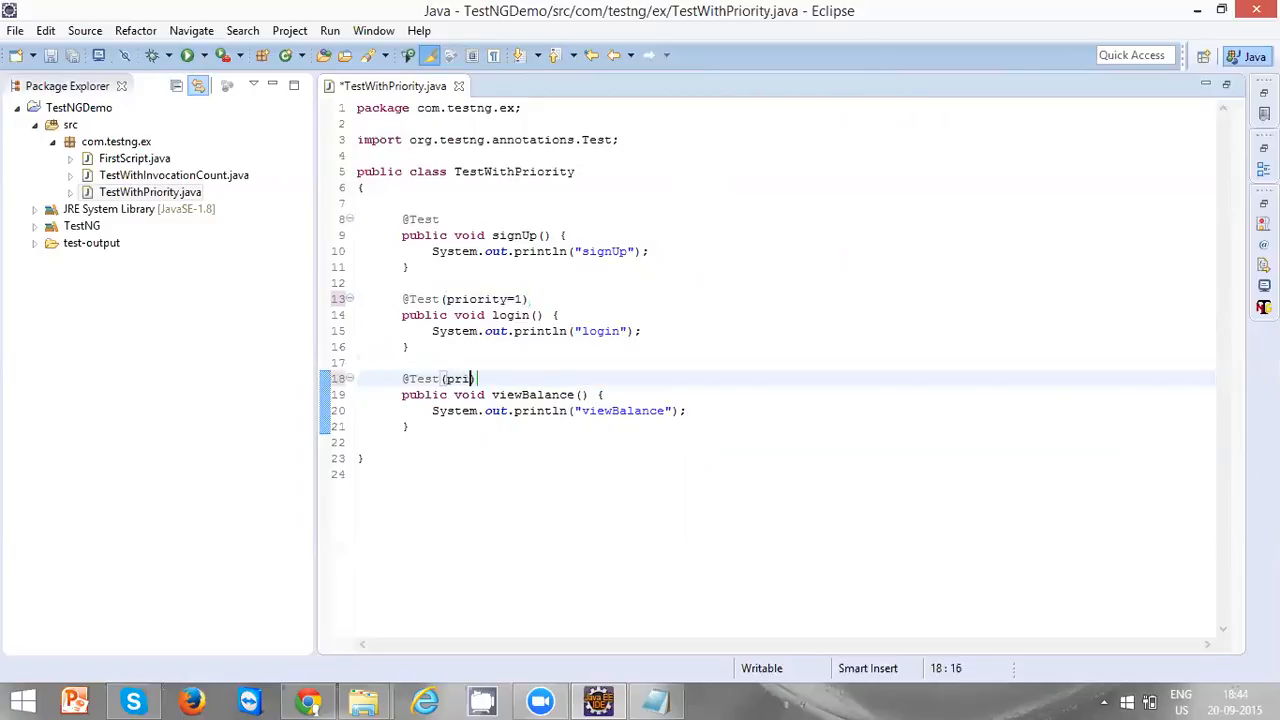
pyautogui.write('ority=2')
pyautogui.click(786, 220)
pyautogui.write('(')
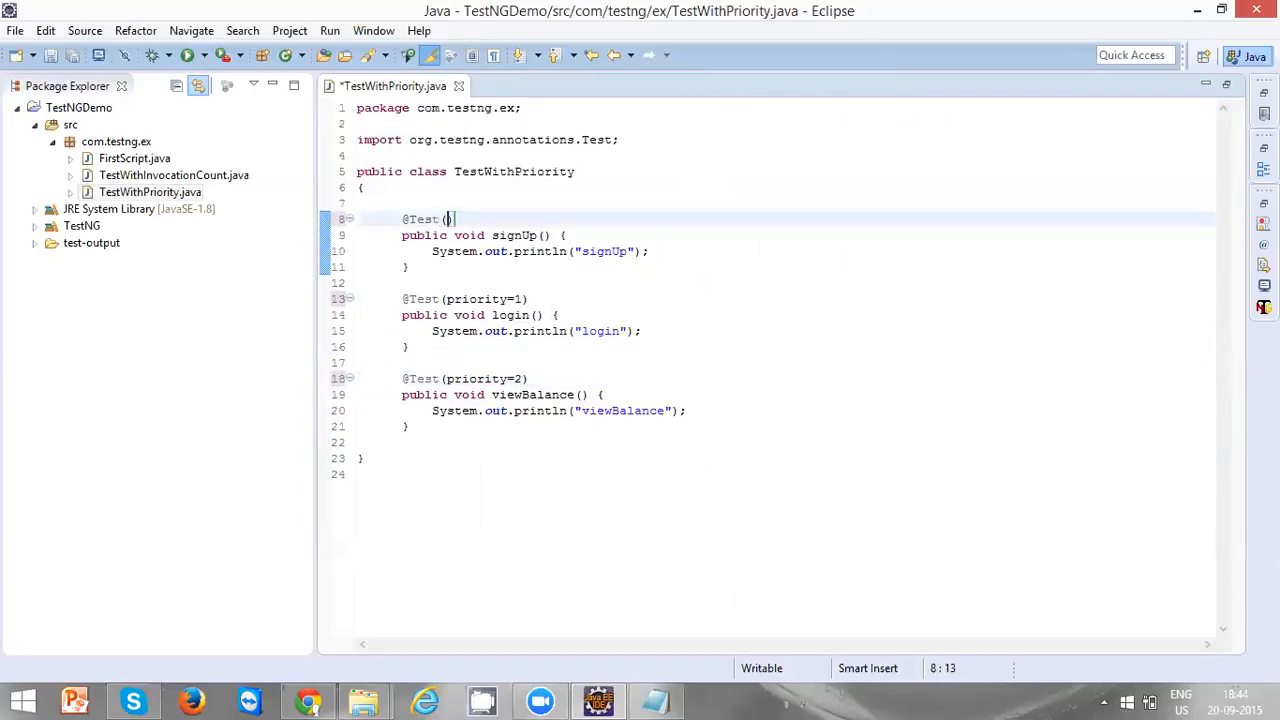
pyautogui.write('priority=0')
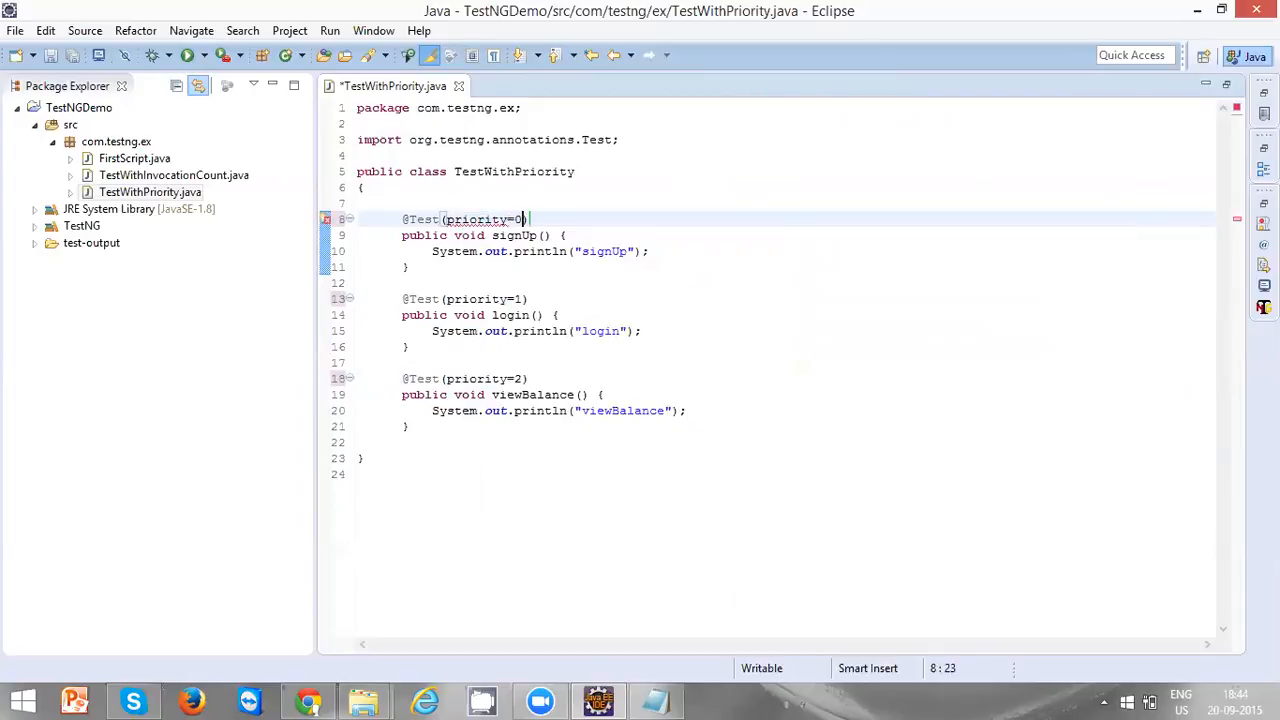
pyautogui.press('ctrl+s')
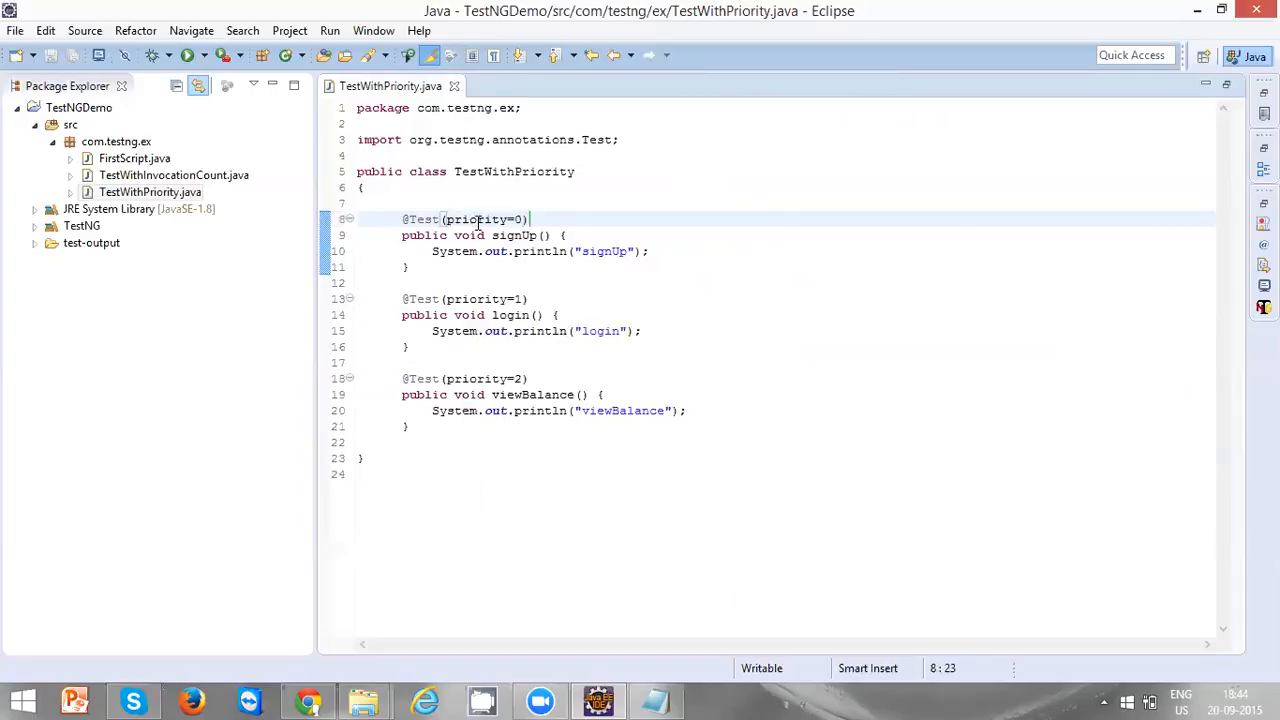
pyautogui.moveTo(490, 218)
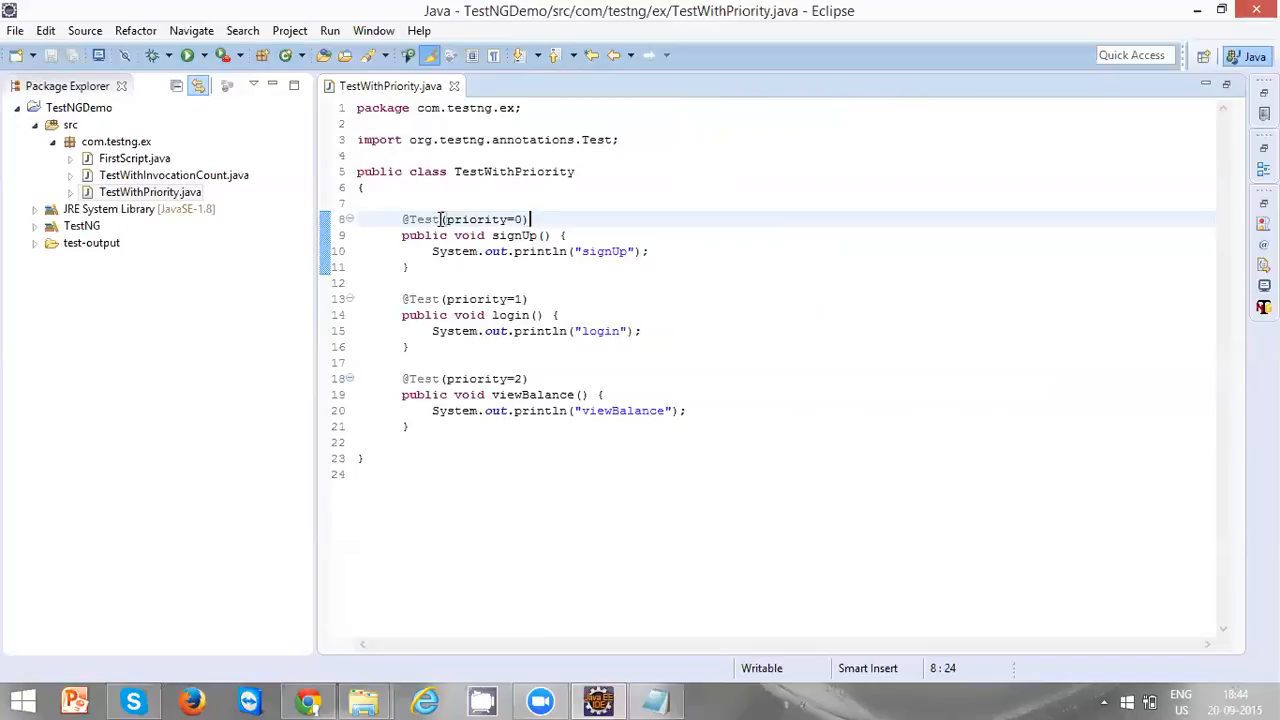
pyautogui.moveTo(608, 214)
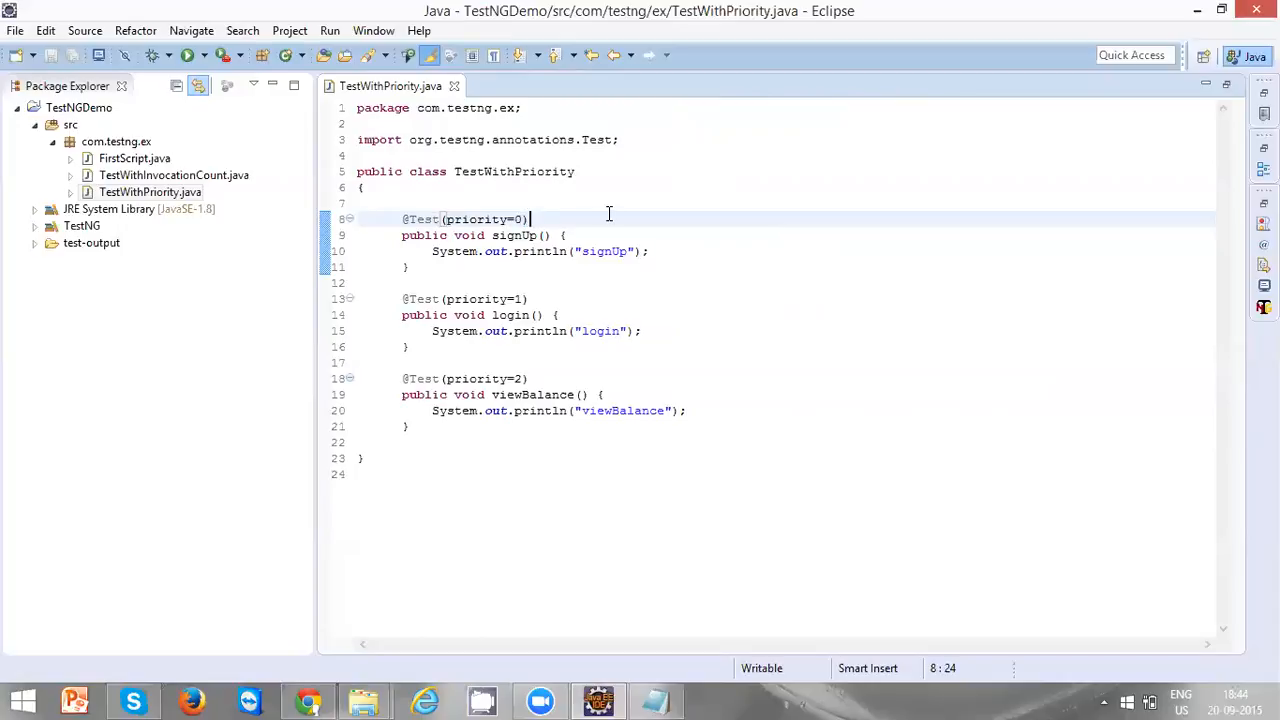
# - Run the class as a TestNG test and check the console PASSED lines for signUp, login, viewBalance
pyautogui.rightClick(532, 218)
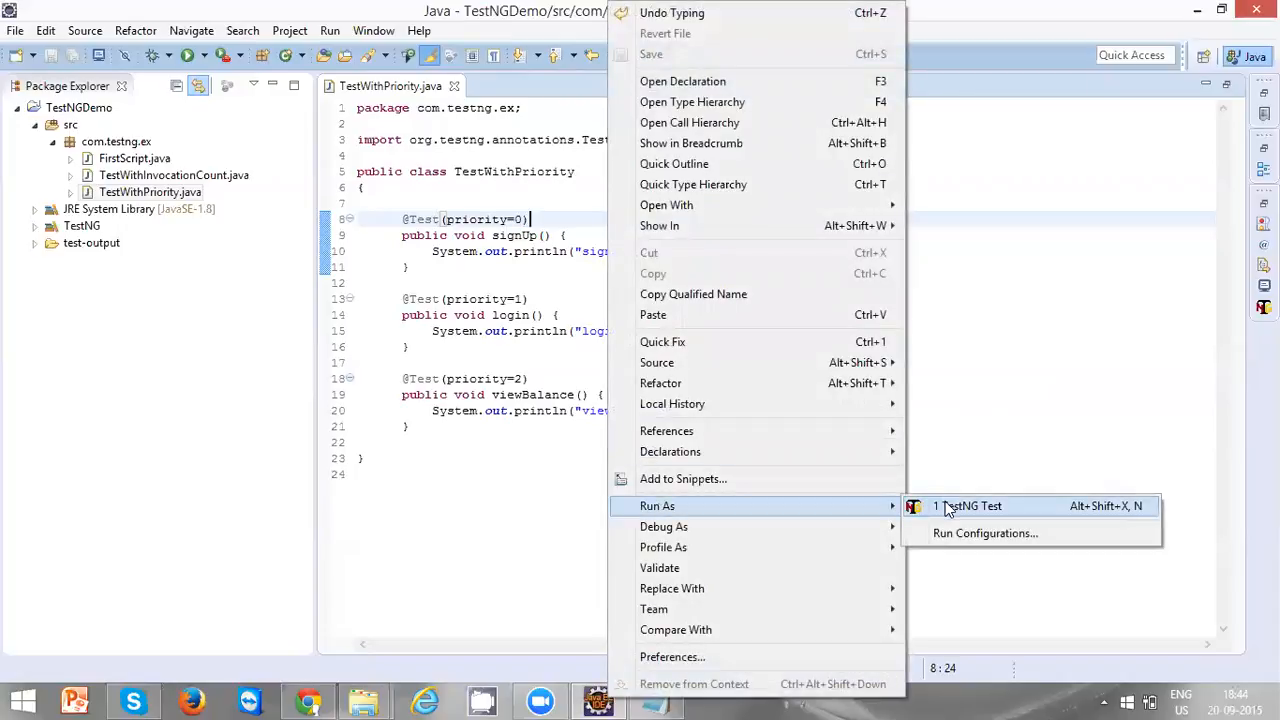
pyautogui.click(968, 504)
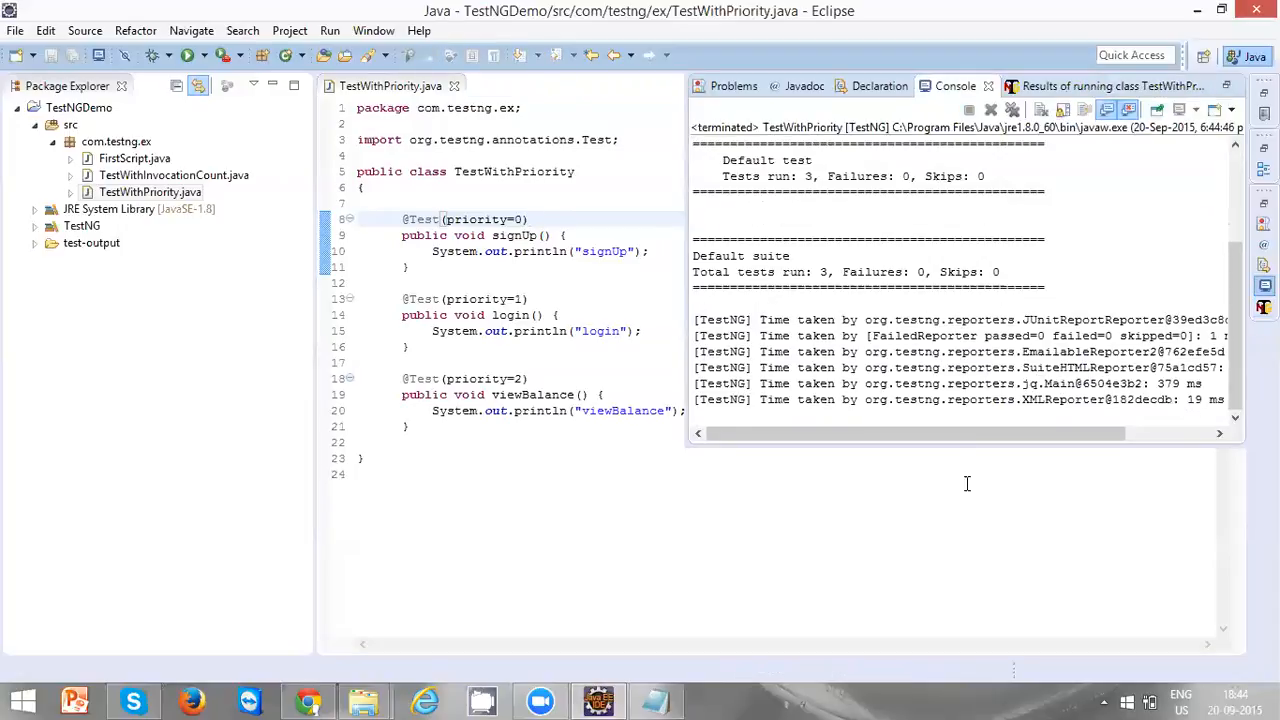
pyautogui.scroll(3)
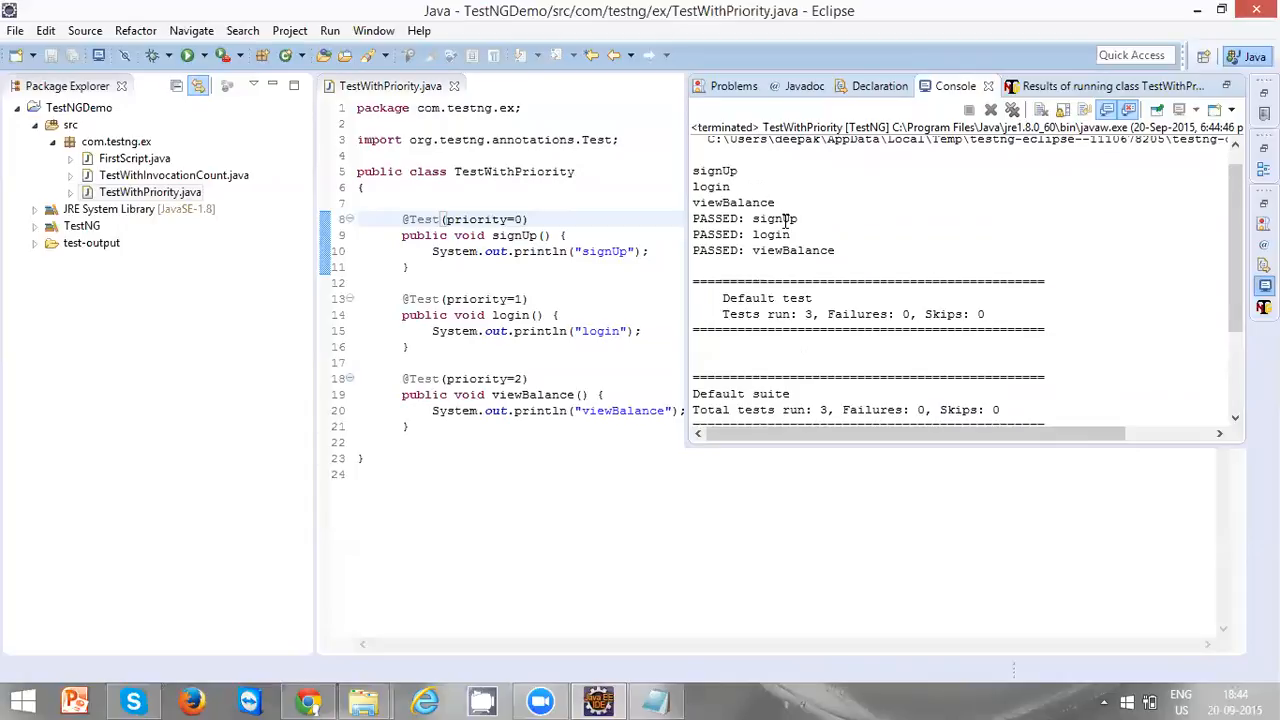
pyautogui.moveTo(762, 234)
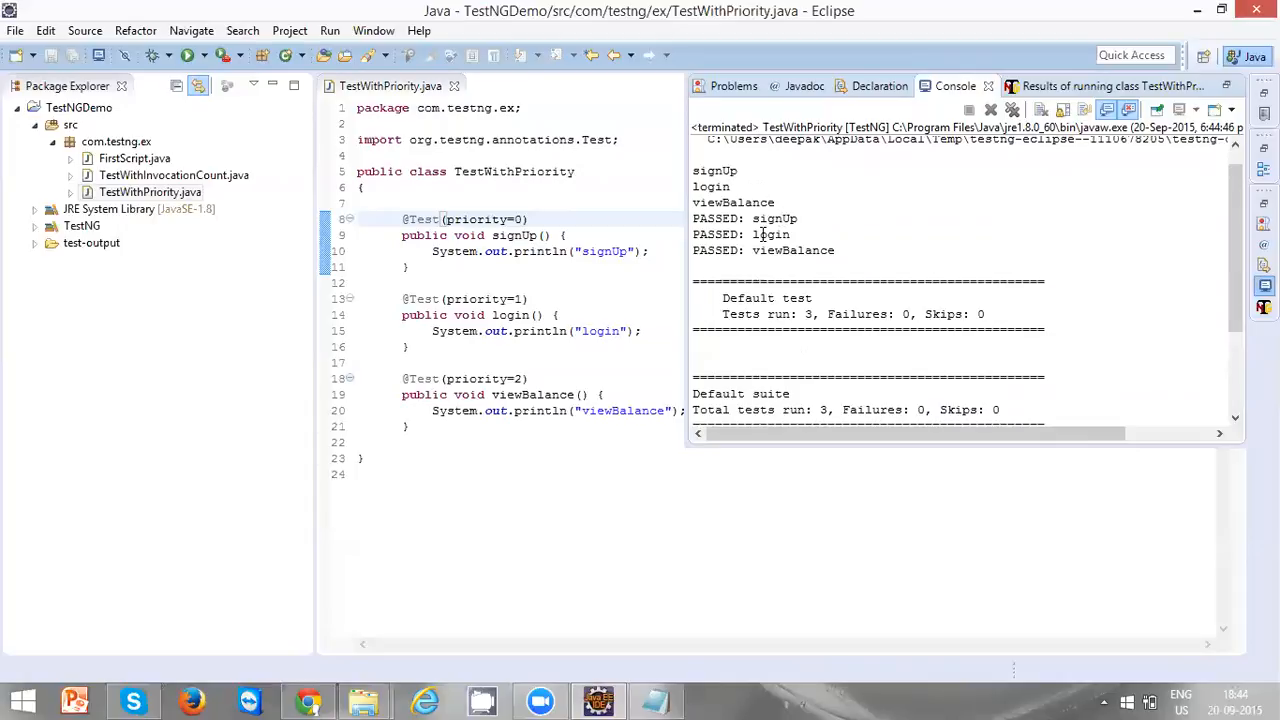
pyautogui.doubleClick(792, 250)
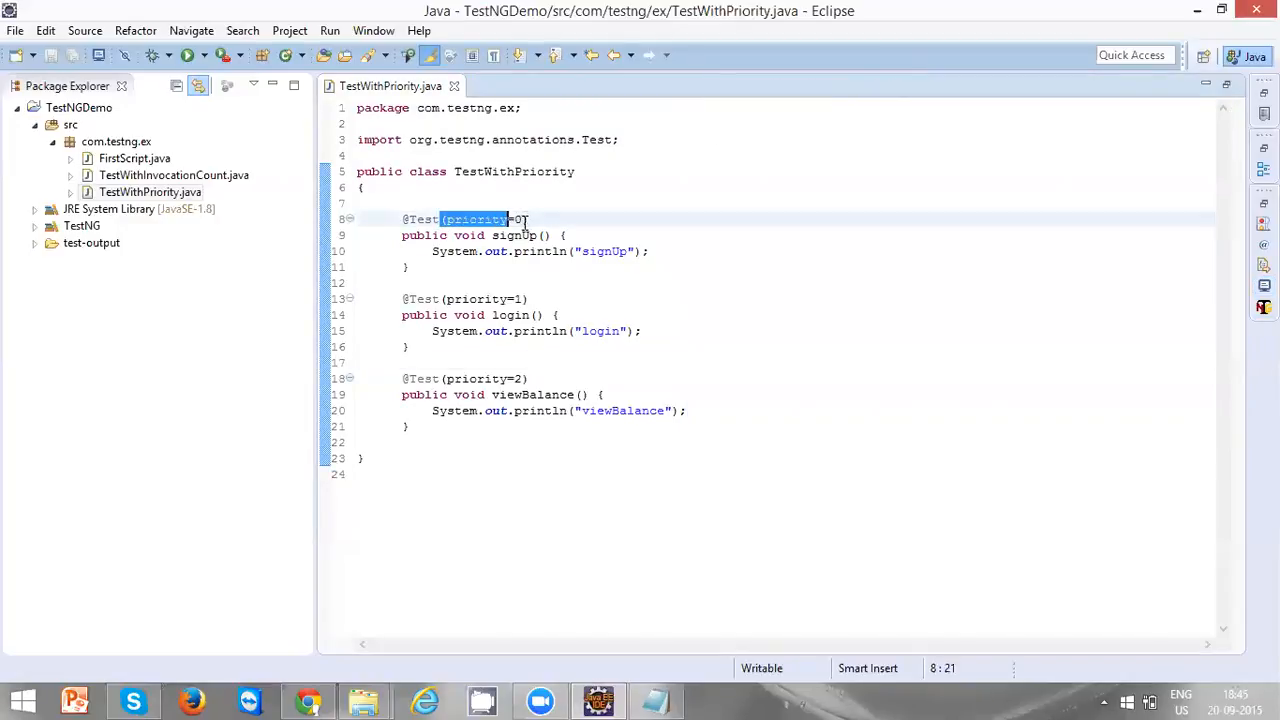
# - Remove signUp's priority 0, save, and confirm the console still shows signUp, login, viewBalance order
pyautogui.press('Delete')
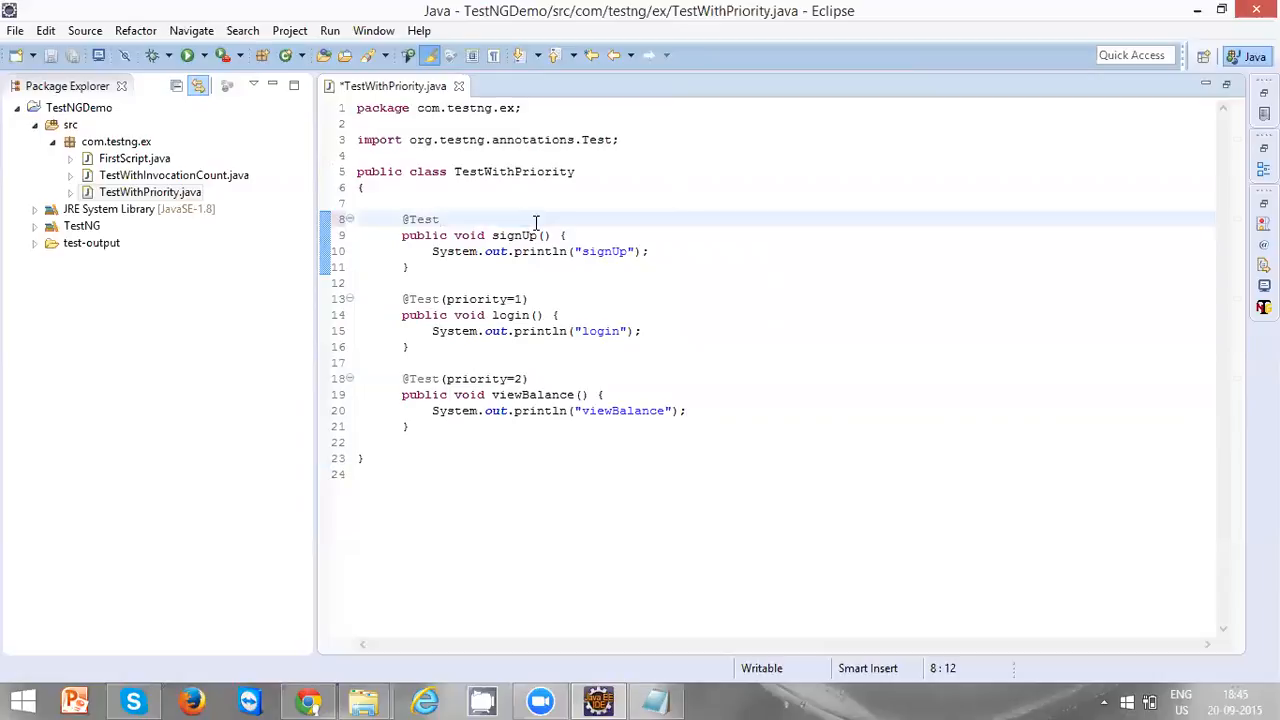
pyautogui.press('ctrl+s')
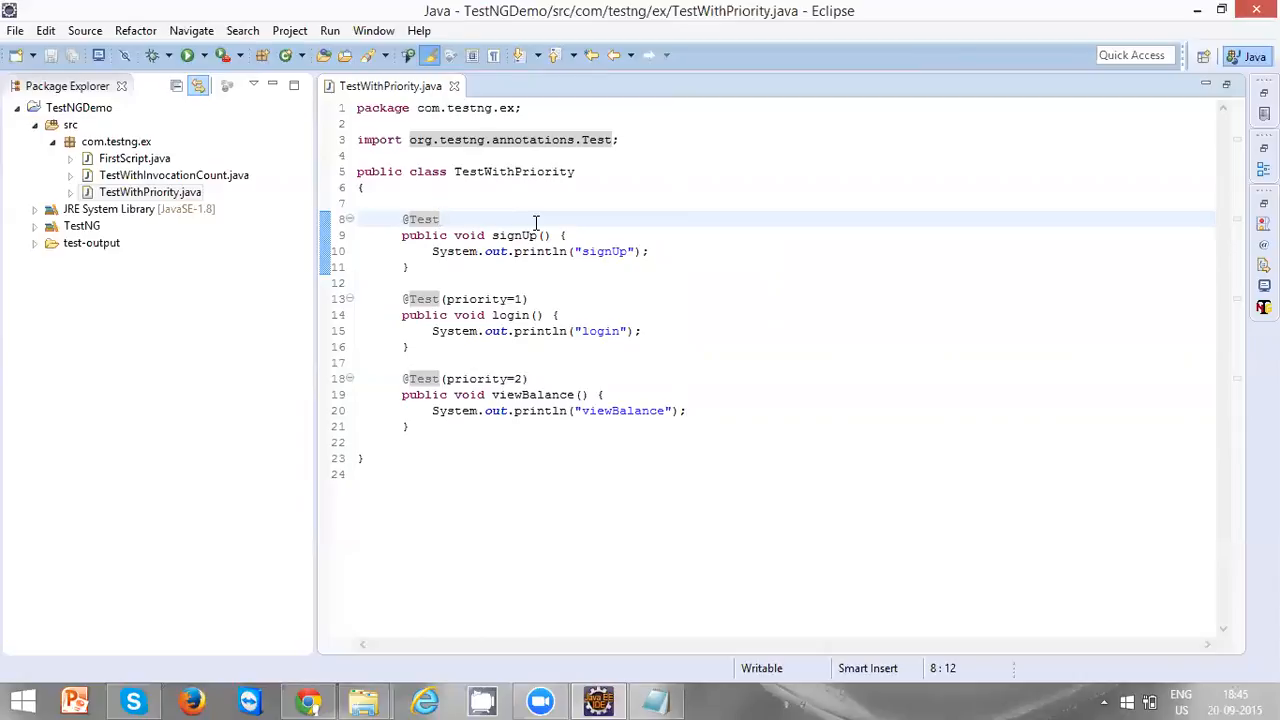
pyautogui.moveTo(664, 268)
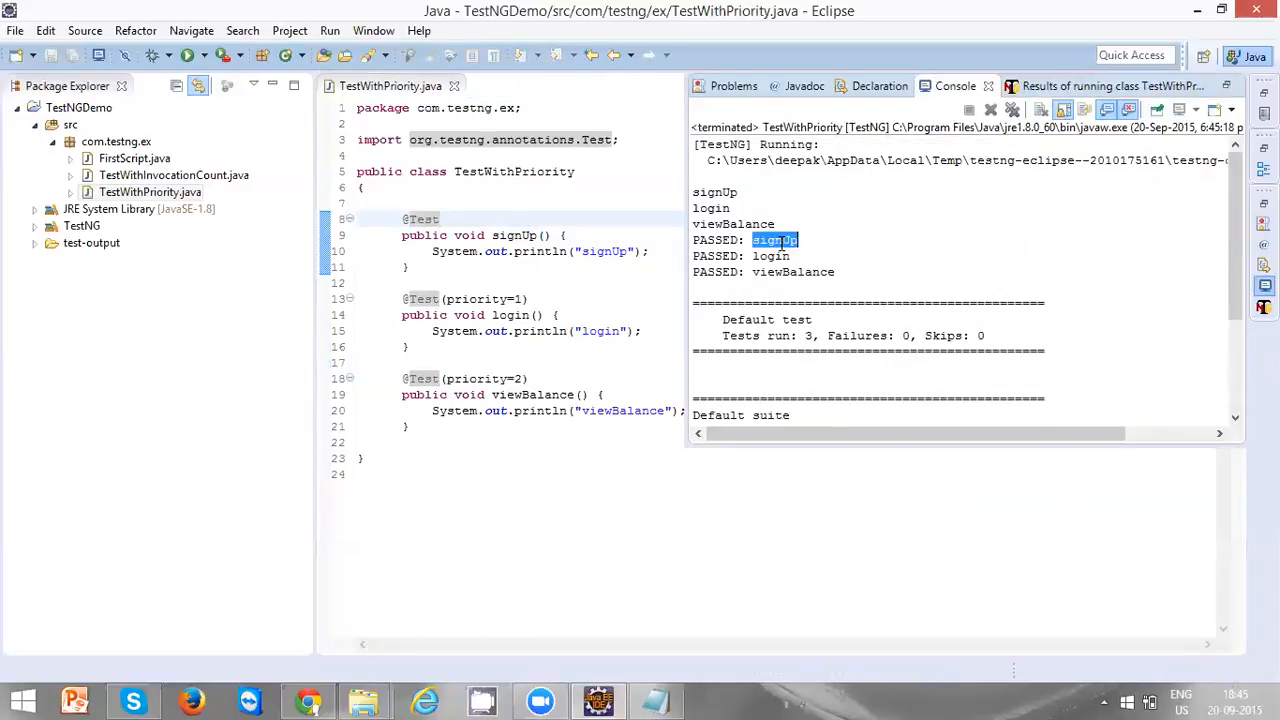
pyautogui.doubleClick(770, 256)
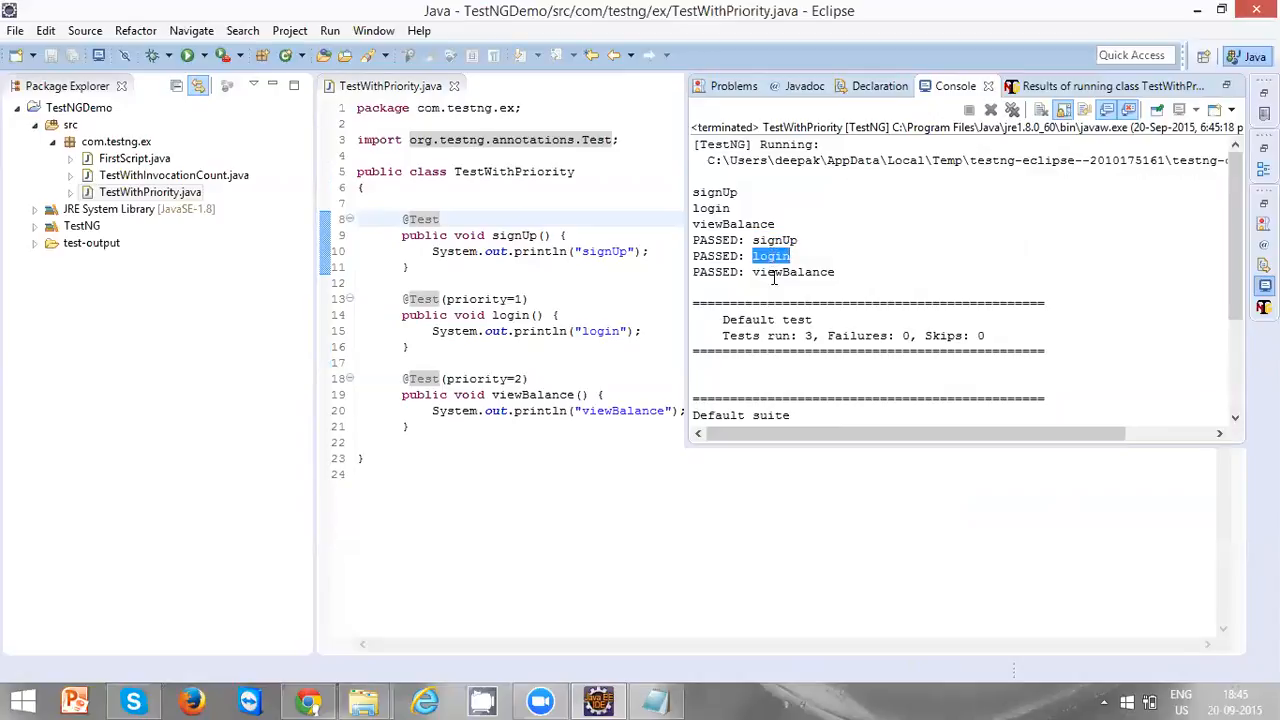